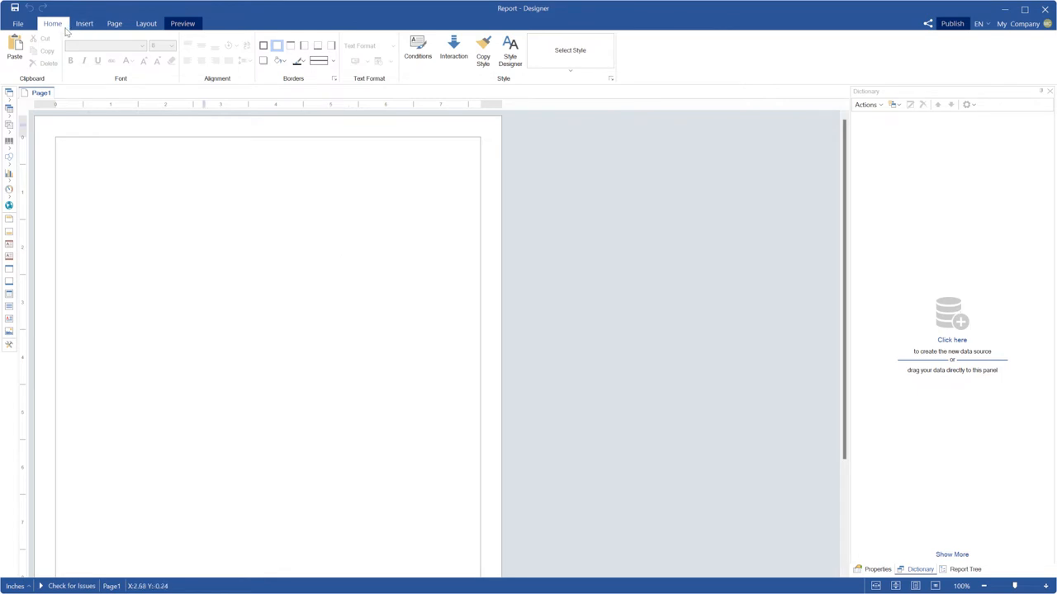
Open the designer Options window from the File menu
{"action": "left_click", "coordinate": [12, 22]}
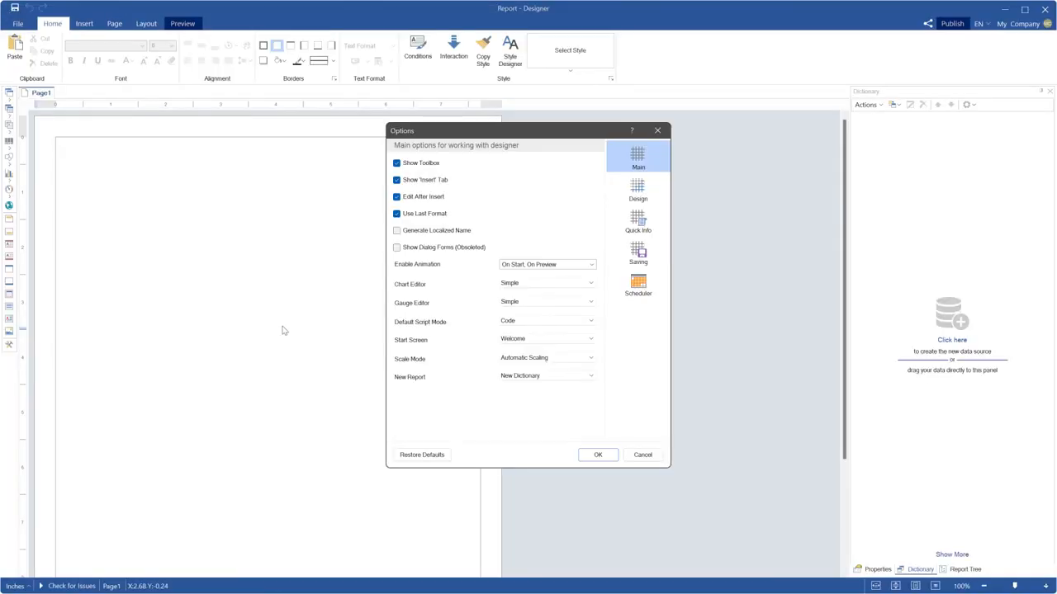
{"action": "mouse_move", "coordinate": [448, 452]}
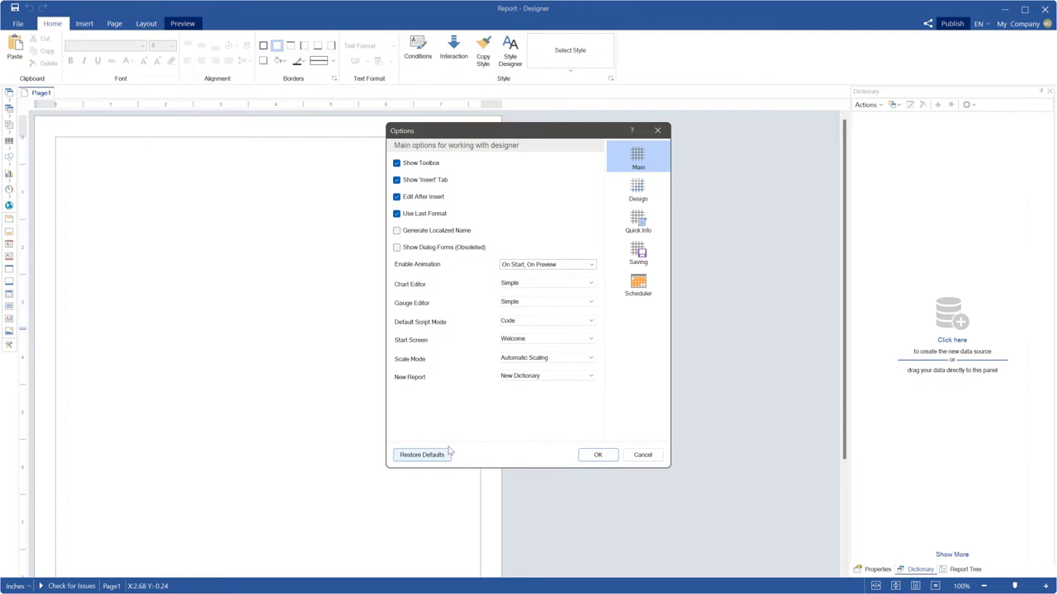
Restore defaults, clearing stored scheduler data and cached thumbnails, then close Options
{"action": "left_click", "coordinate": [423, 454]}
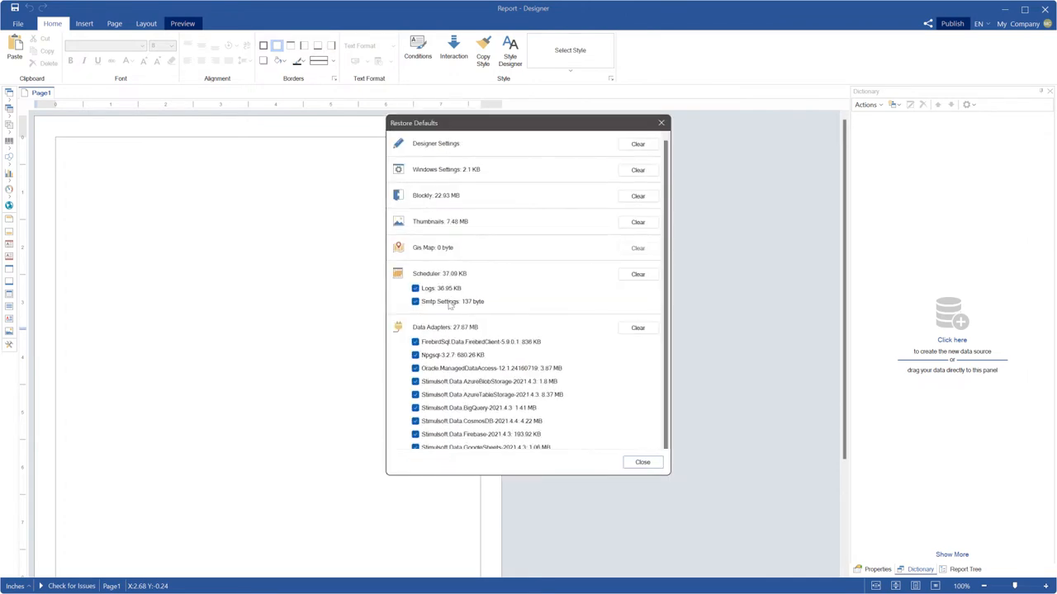
{"action": "scroll", "scroll_direction": "down", "scroll_amount": 3}
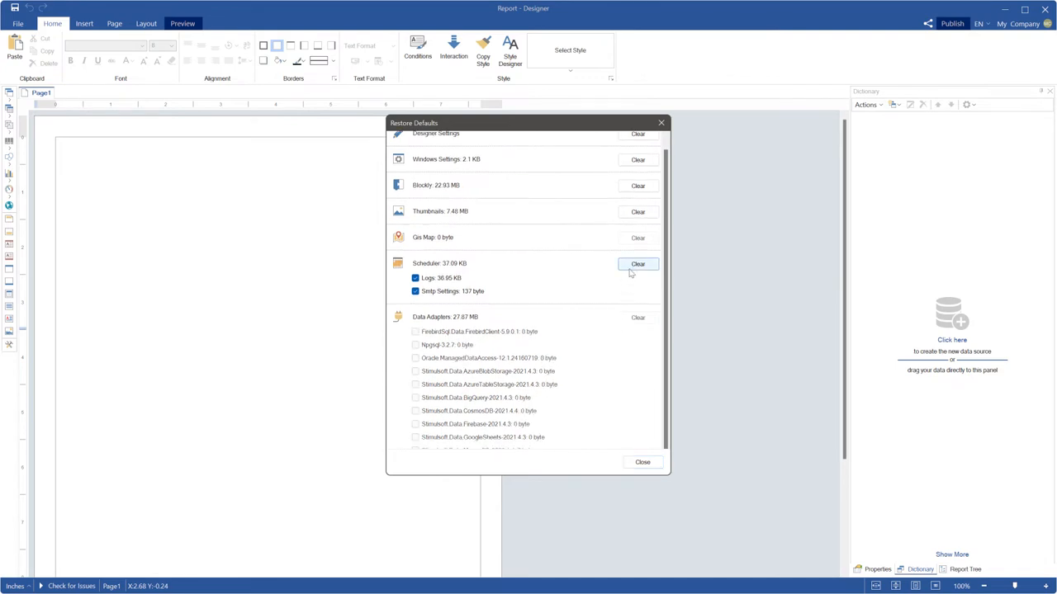
{"action": "left_click", "coordinate": [639, 263]}
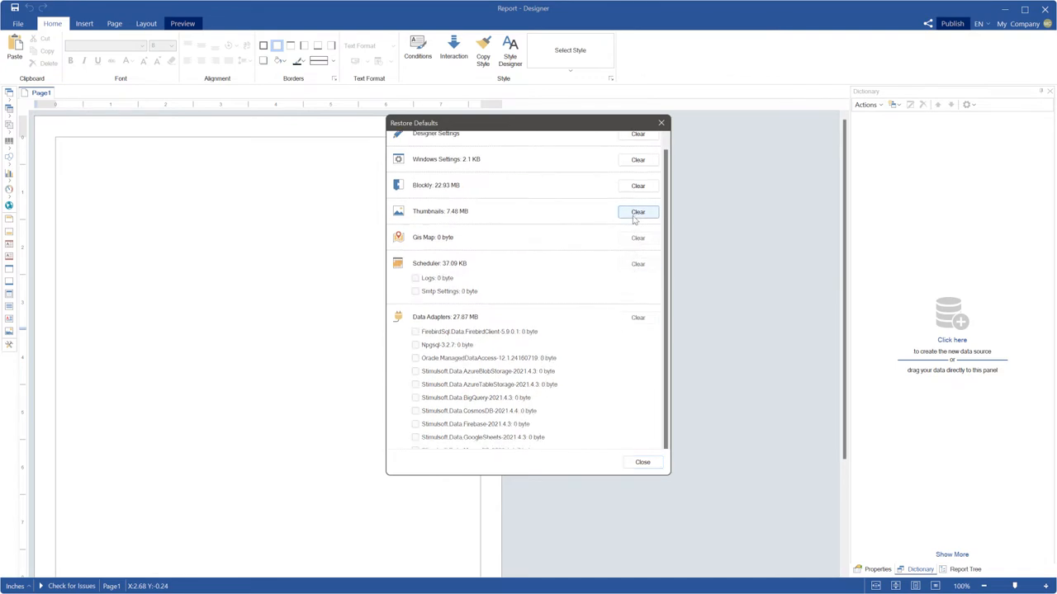
{"action": "left_click", "coordinate": [637, 211]}
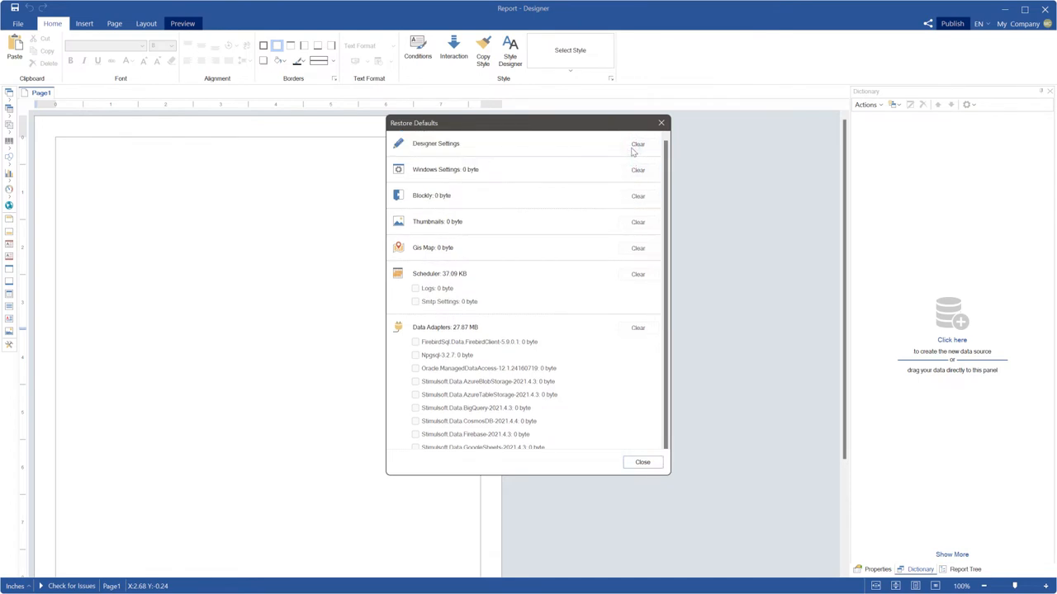
{"action": "mouse_move", "coordinate": [642, 462]}
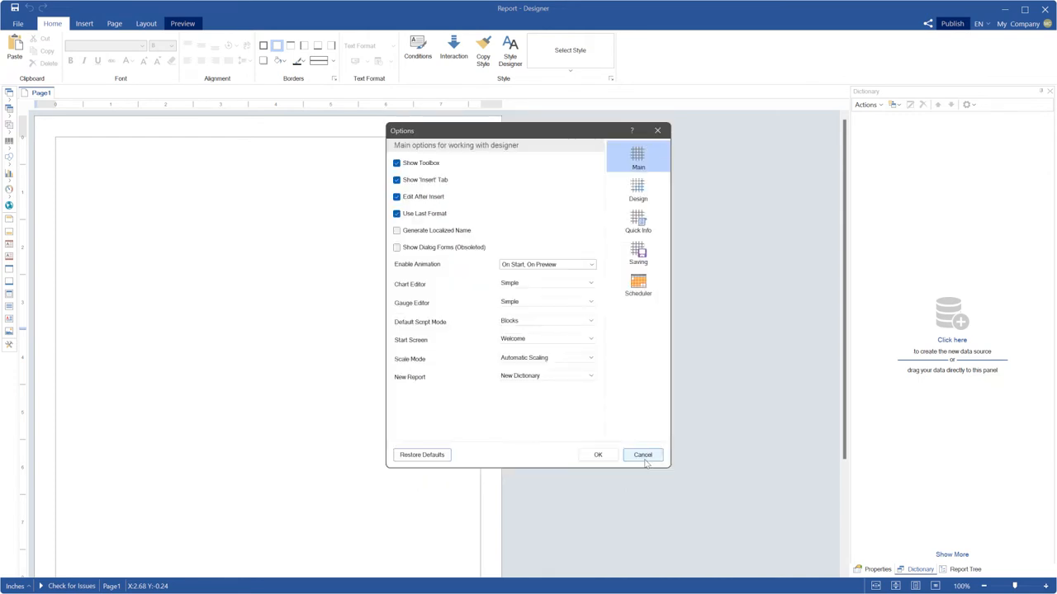
{"action": "left_click", "coordinate": [642, 455]}
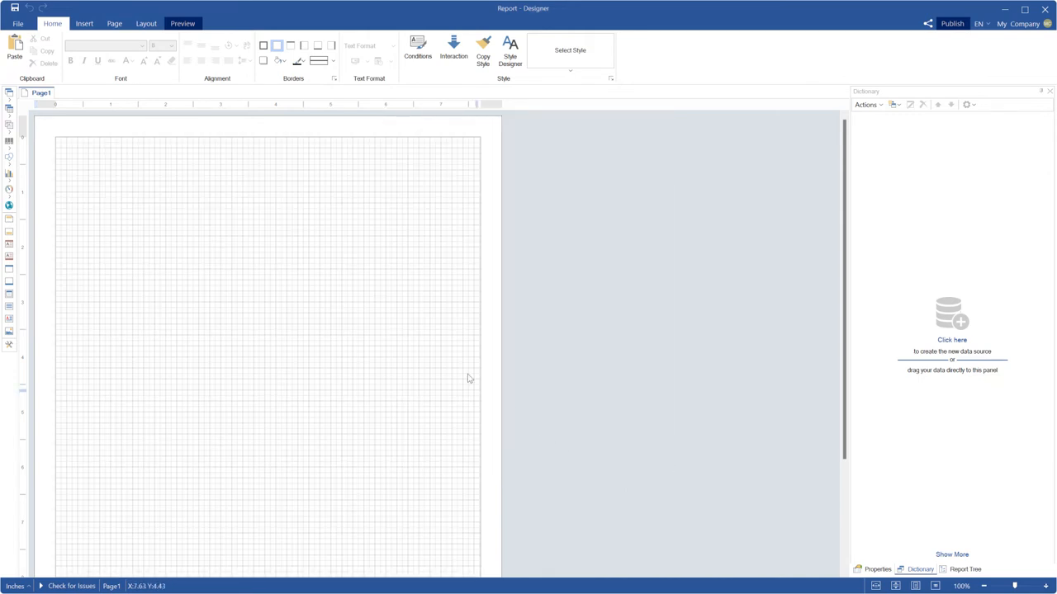